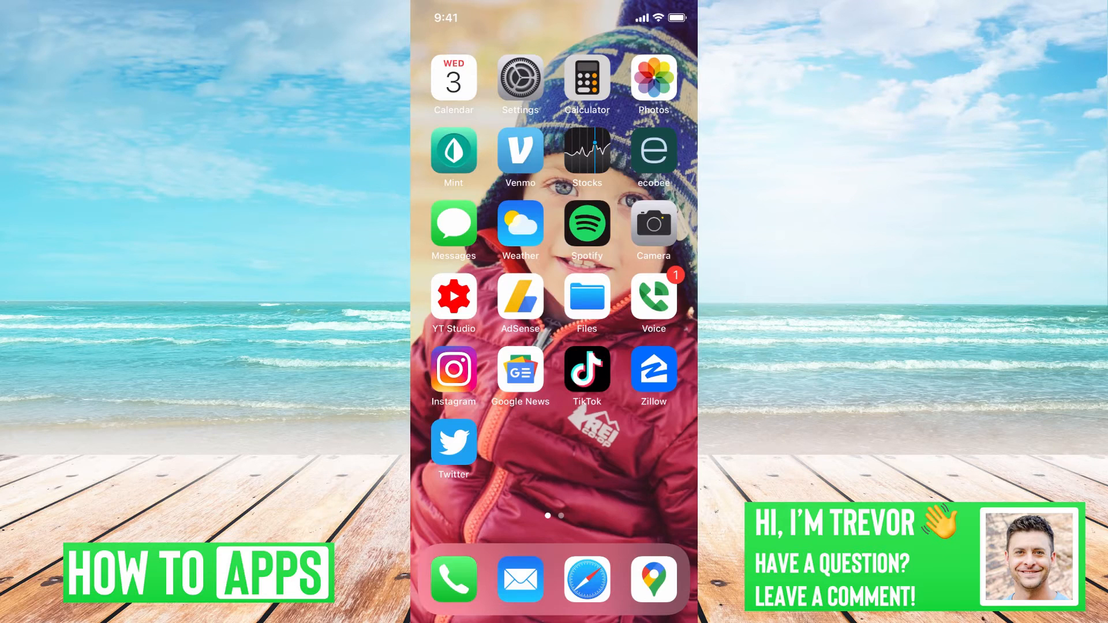
Launch Settings from the Home Screen so its search field is available.
{"action": "left_click", "coordinate": [520, 79]}
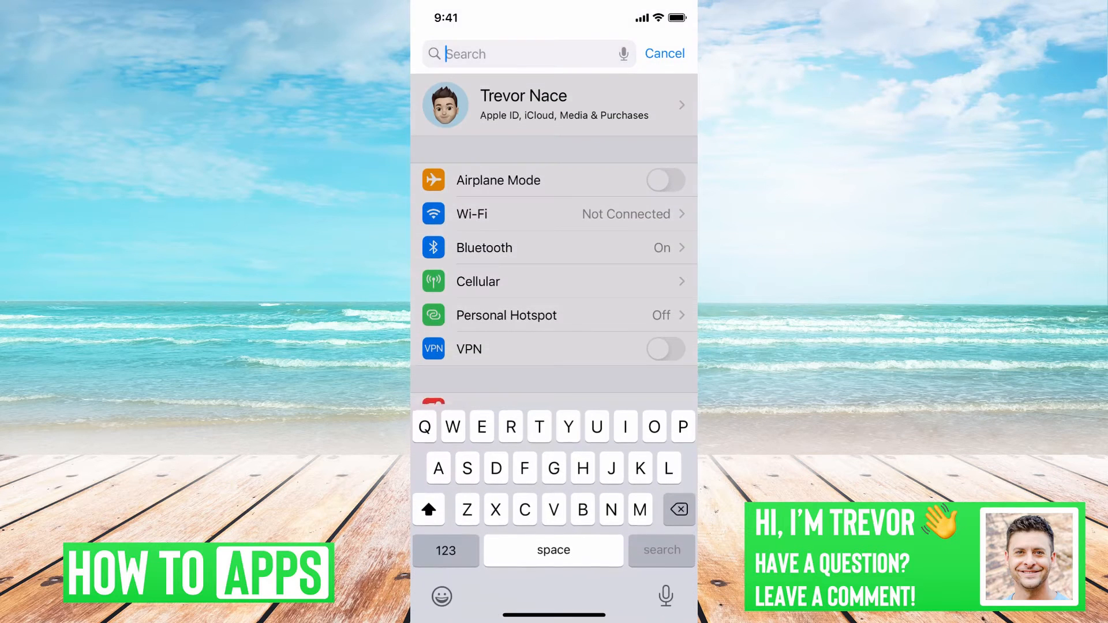
Search Settings for 'iCloud' and go to the iCloud page showing storage and apps.
{"action": "type", "text": "l"}
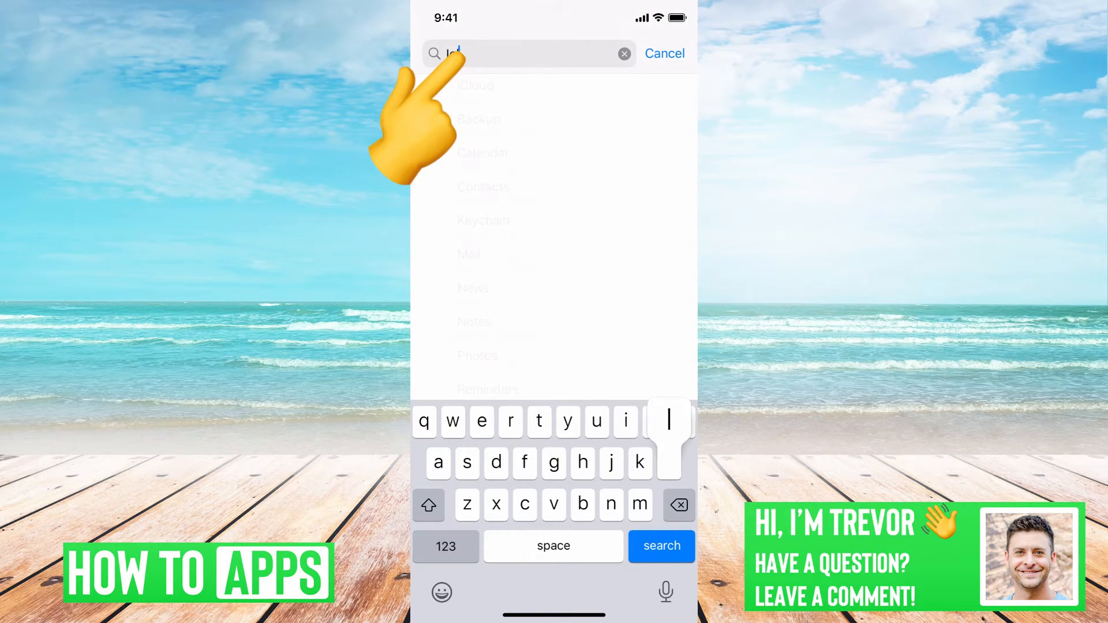
{"action": "type", "text": "cloud"}
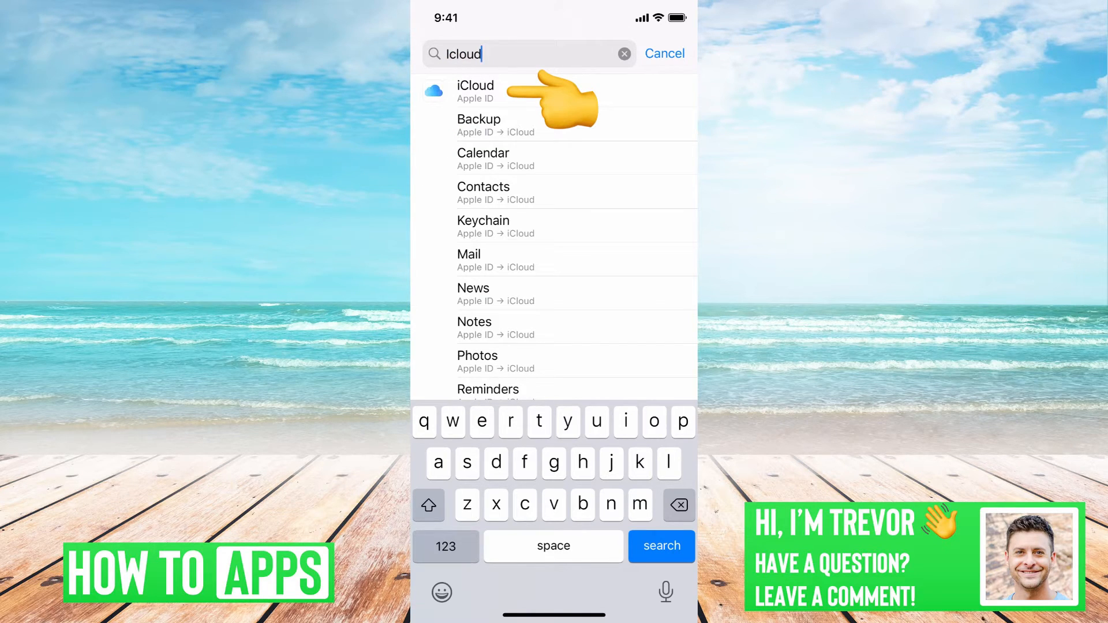
{"action": "left_click", "coordinate": [476, 90]}
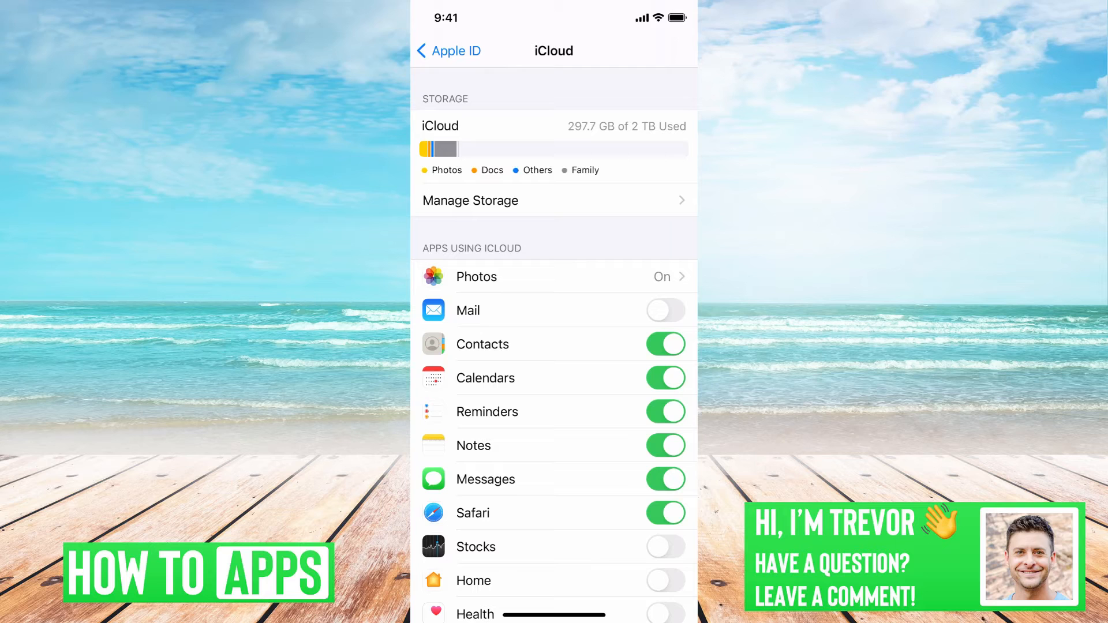
{"action": "scroll", "scroll_direction": "down", "scroll_amount": 3}
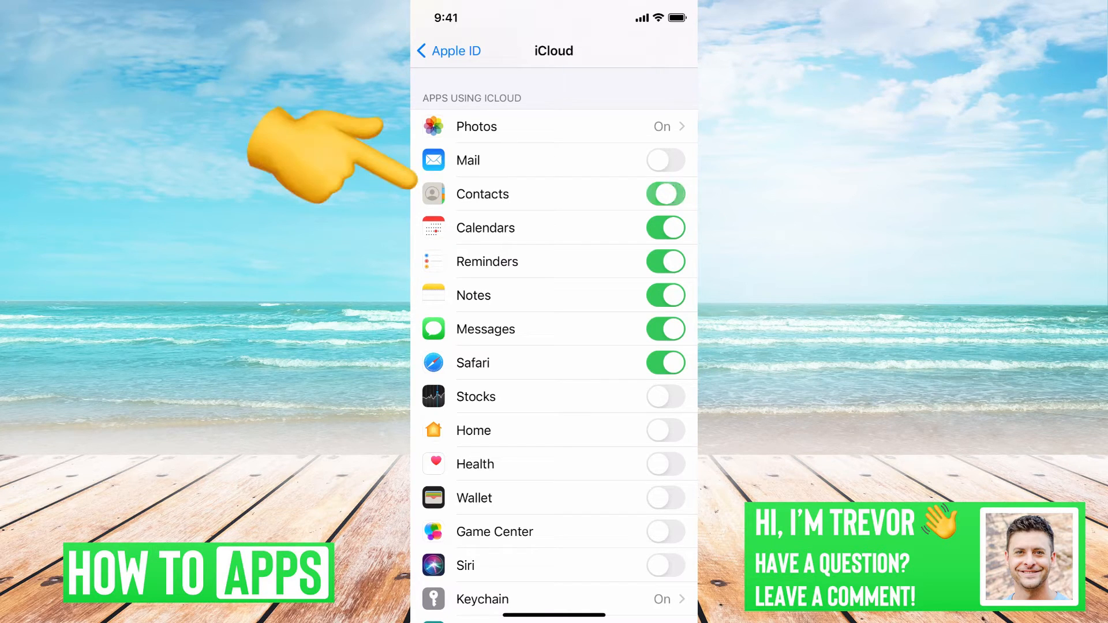
Turn off iCloud Contacts syncing and choose Delete from My iPhone for the synced contacts.
{"action": "left_click", "coordinate": [665, 194]}
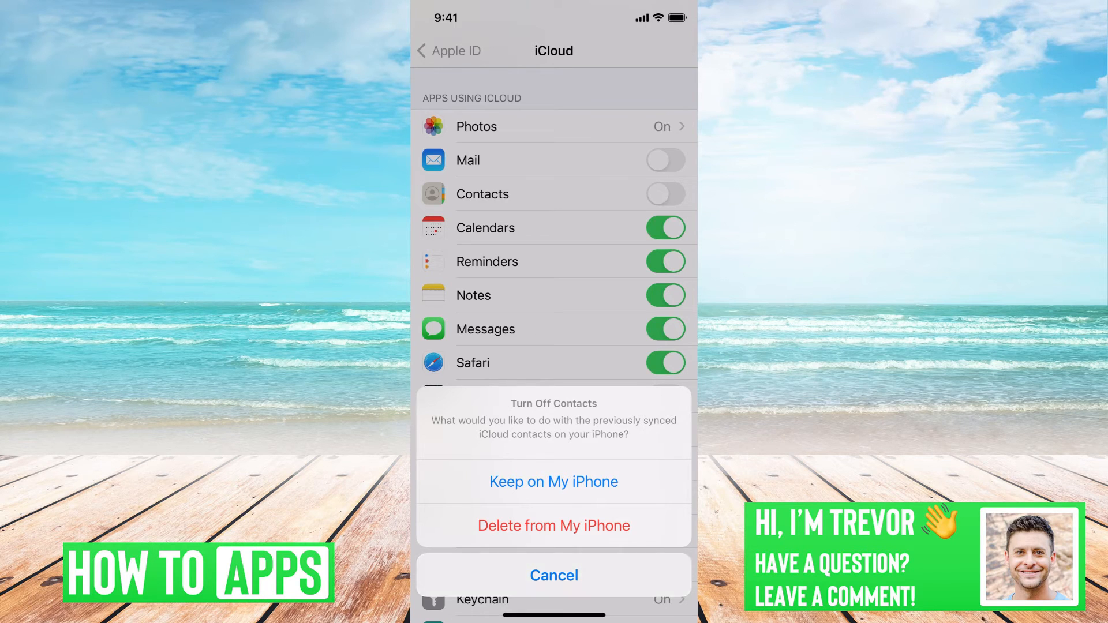
{"action": "left_click", "coordinate": [554, 482]}
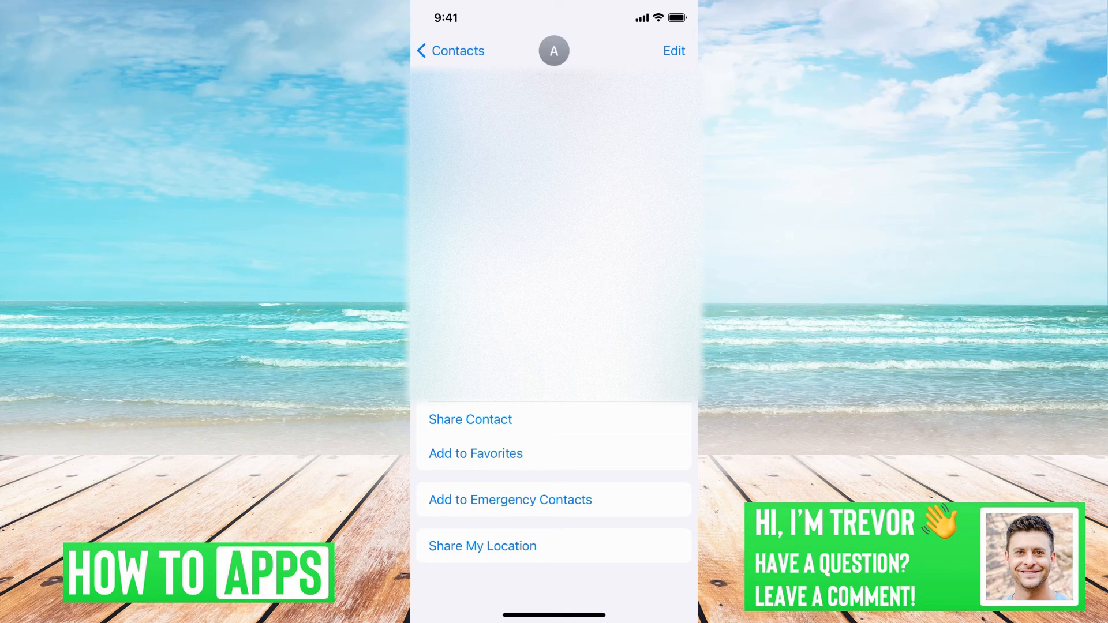
Put the open contact into edit mode and reach Delete Contact at the bottom.
{"action": "left_click", "coordinate": [674, 51]}
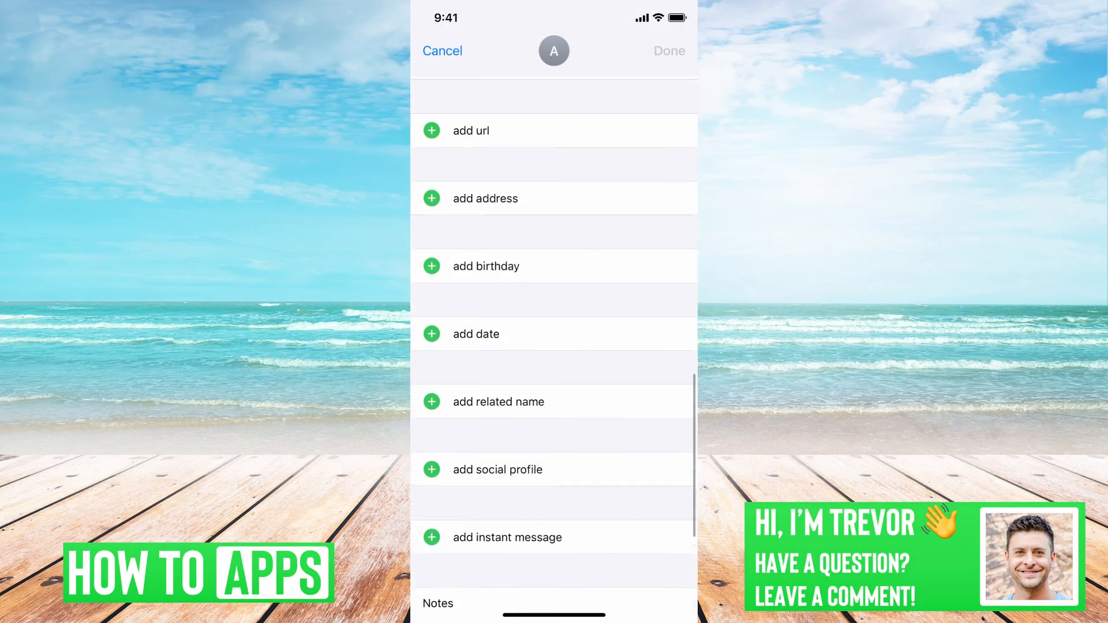
{"action": "scroll", "scroll_direction": "down", "scroll_amount": 3}
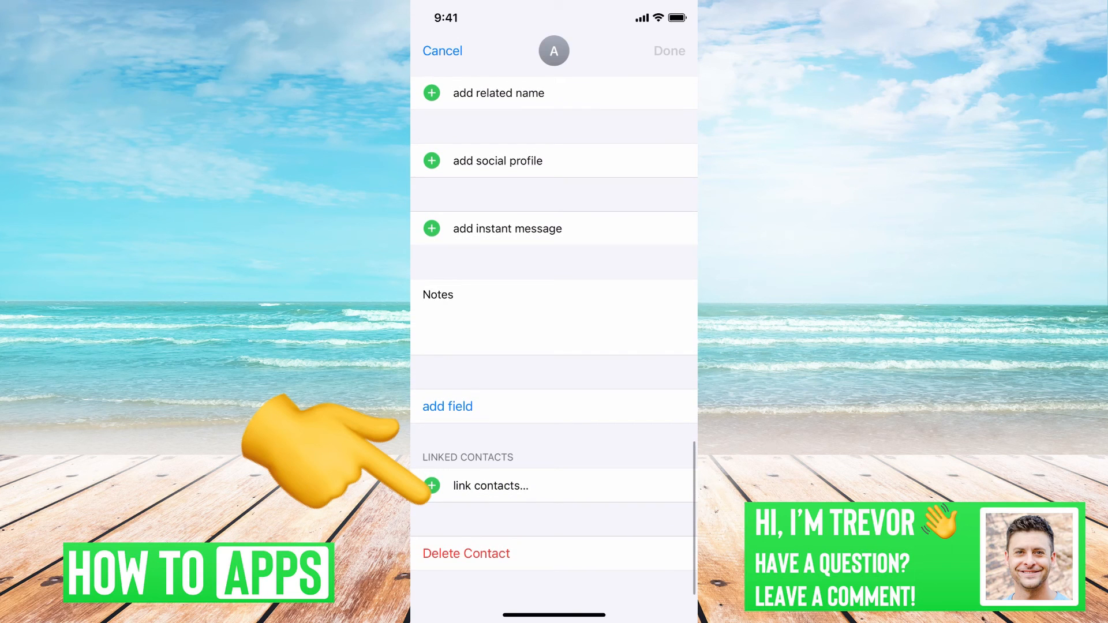